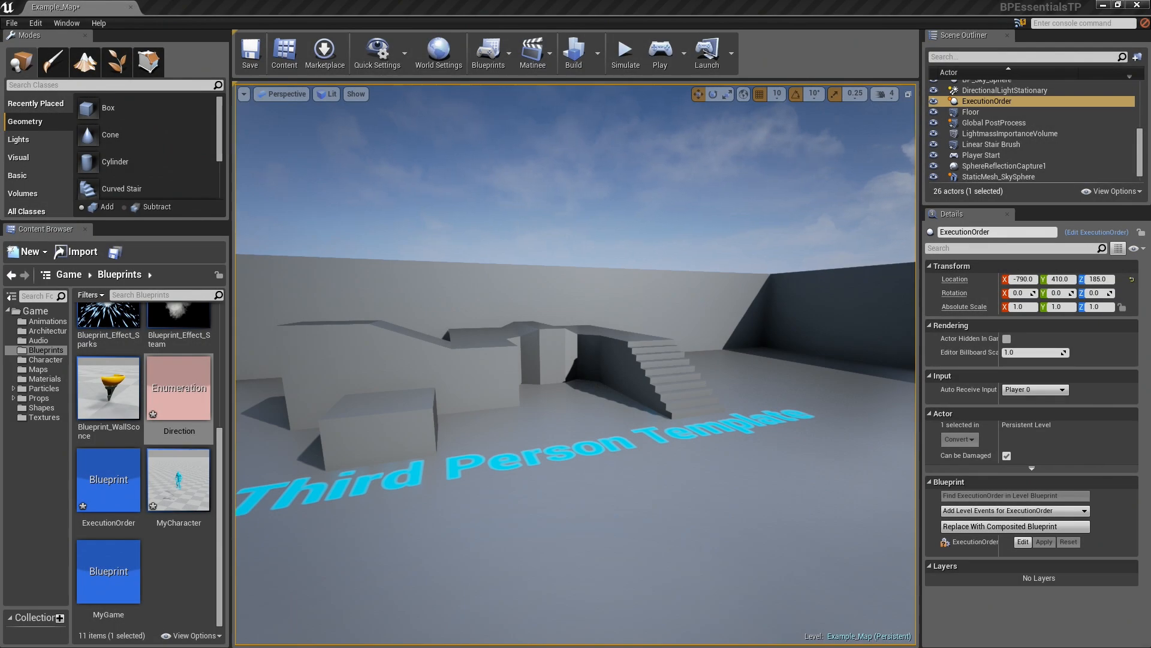
Step: Open the ExecutionOrder Blueprint editor and show its Event Graph tab
{"action": "left_click", "coordinate": [625, 52]}
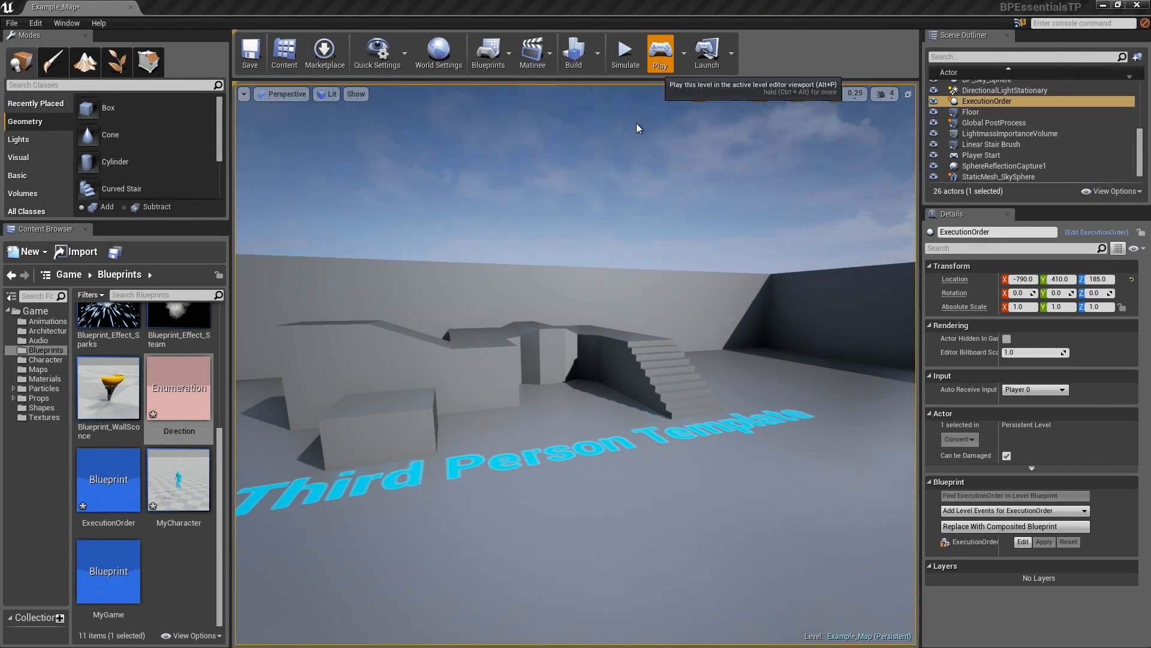
{"action": "left_click", "coordinate": [658, 52]}
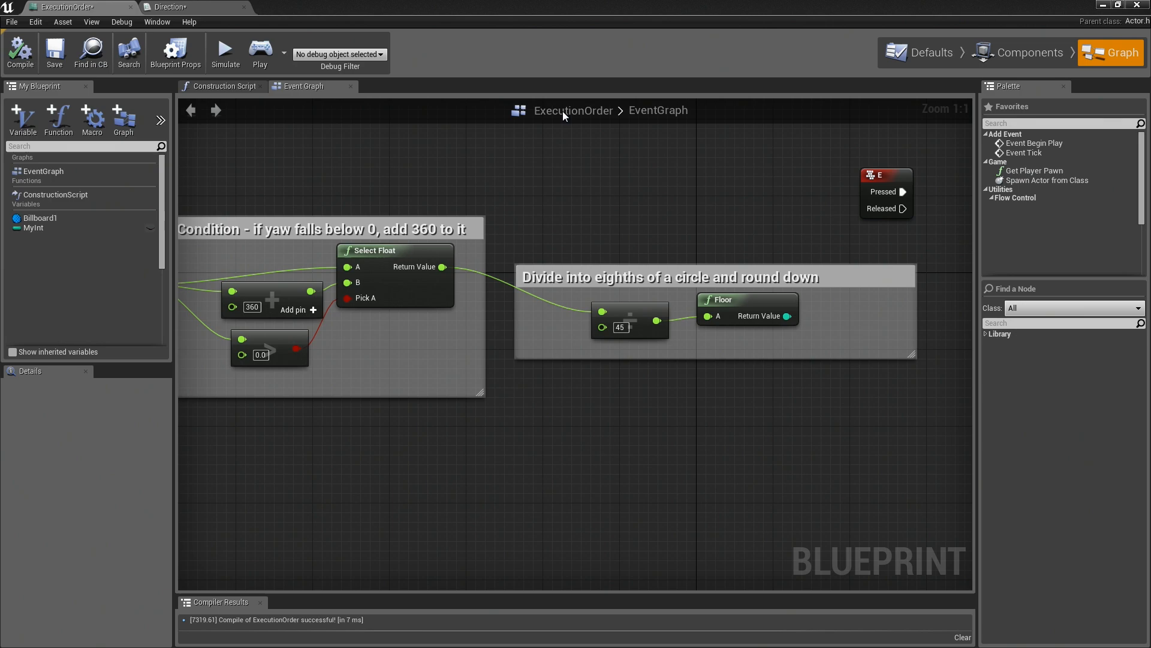
{"action": "scroll", "scroll_direction": "down", "scroll_amount": 3}
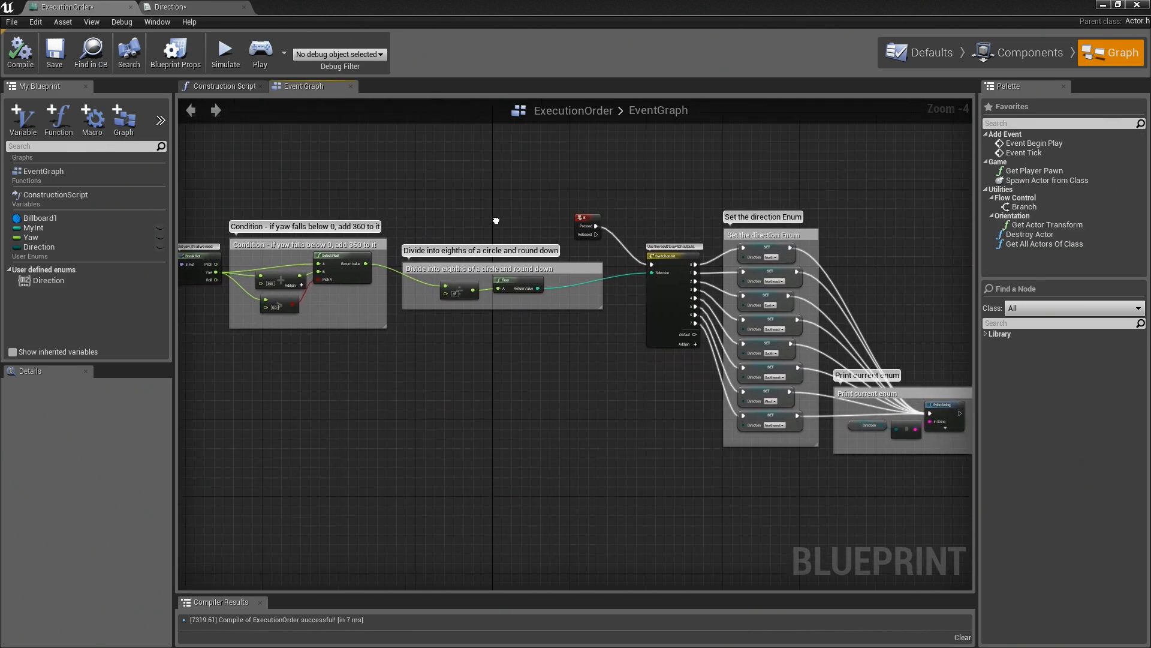
{"action": "scroll", "scroll_direction": "down", "scroll_amount": 3}
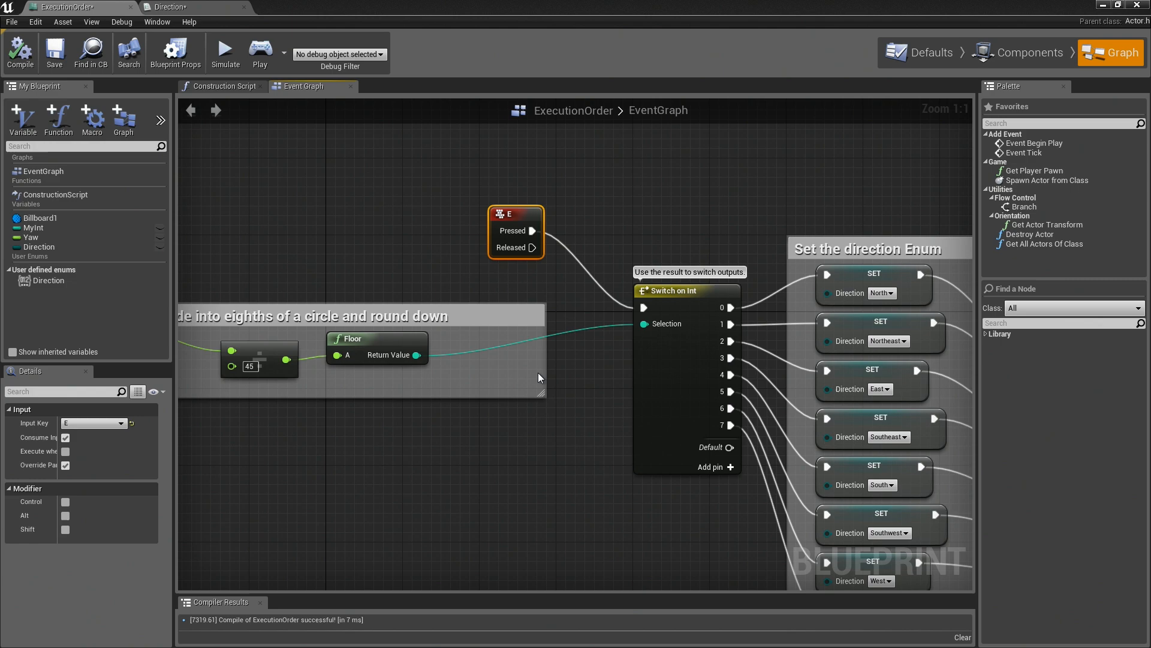
{"action": "scroll", "scroll_direction": "down", "scroll_amount": 3}
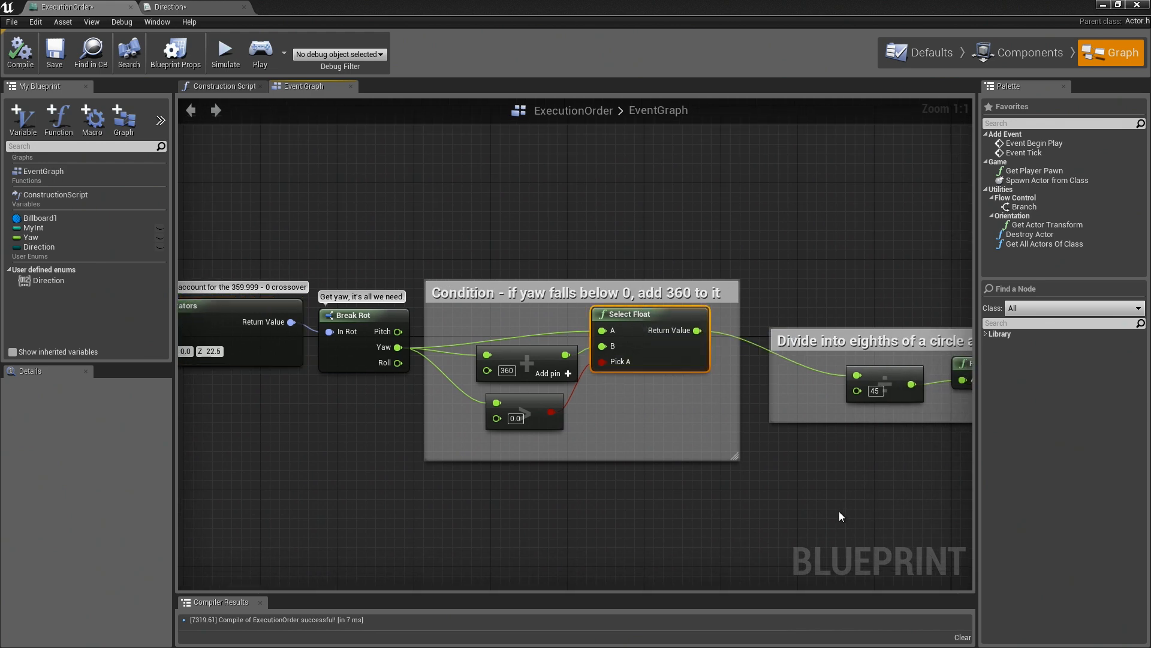
{"action": "mouse_move", "coordinate": [421, 358]}
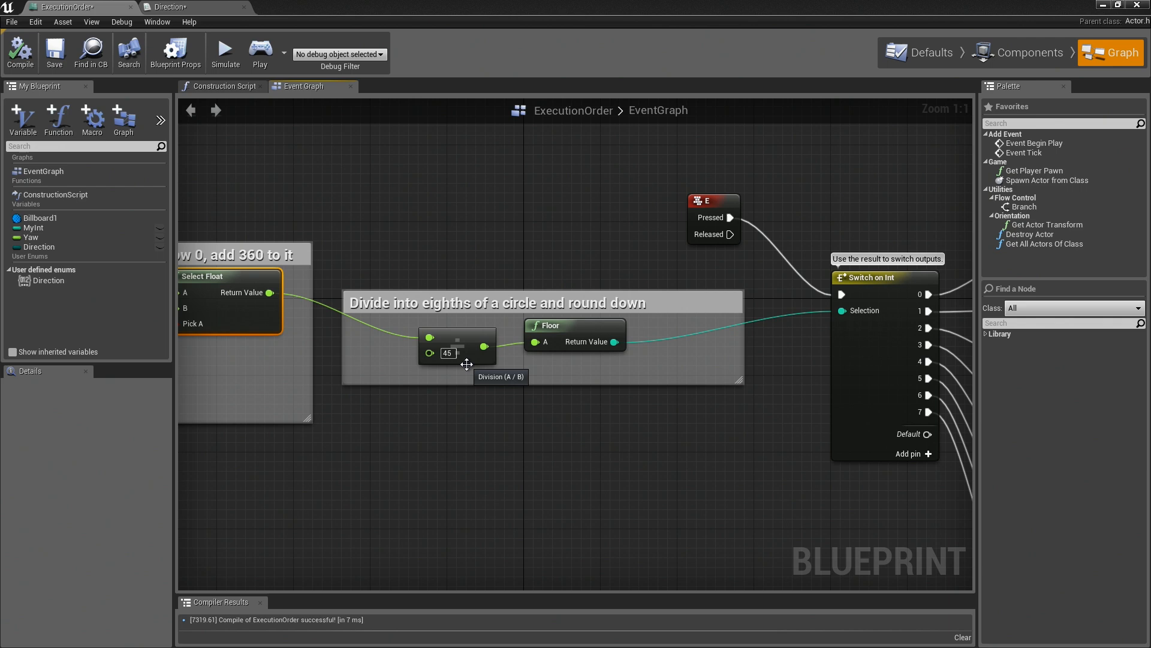
Step: Inspect the divide-by-45, Floor and Switch on Int nodes in the ExecutionOrder graph
{"action": "left_click", "coordinate": [457, 345]}
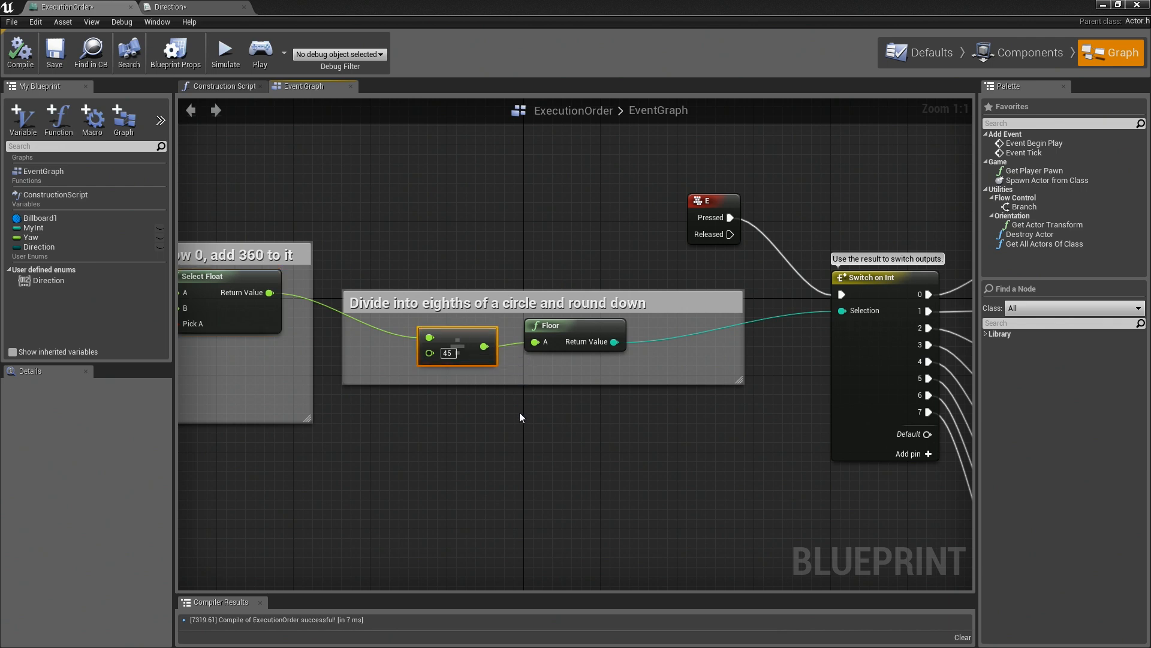
{"action": "left_click", "coordinate": [575, 325]}
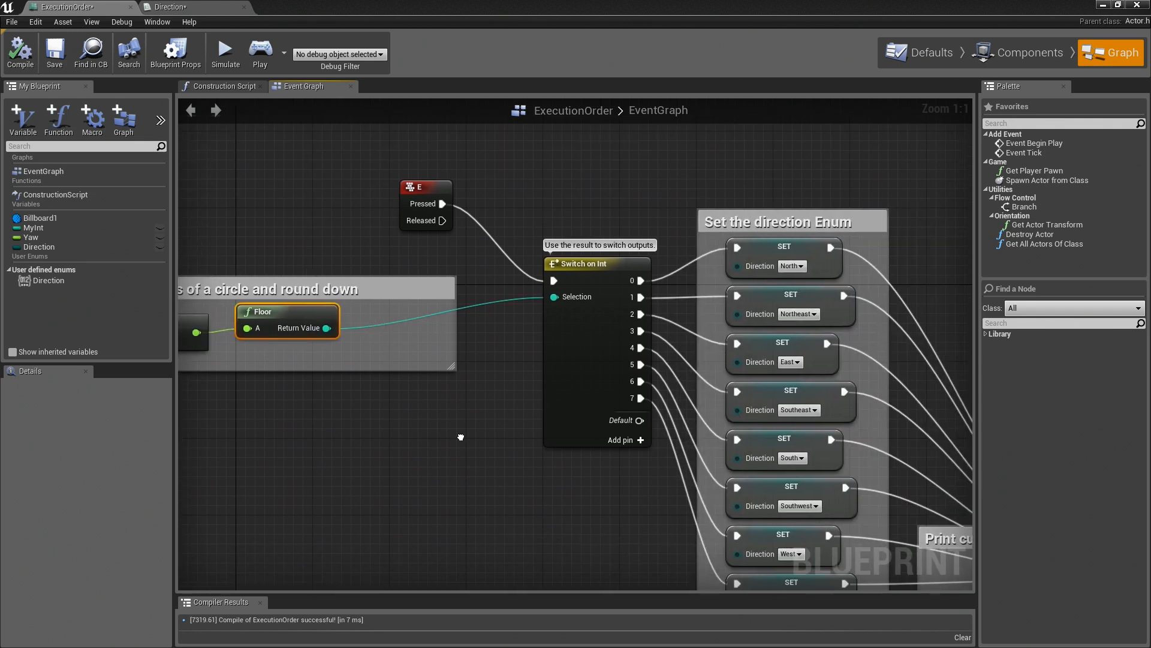
{"action": "mouse_move", "coordinate": [621, 302]}
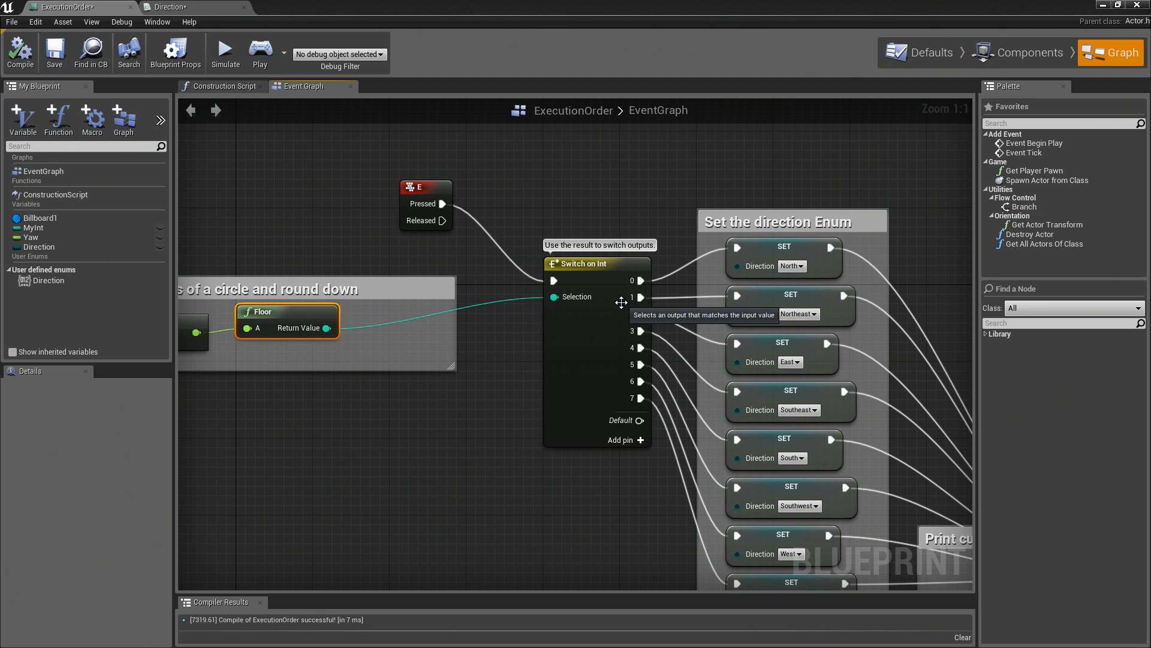
{"action": "left_click", "coordinate": [595, 263]}
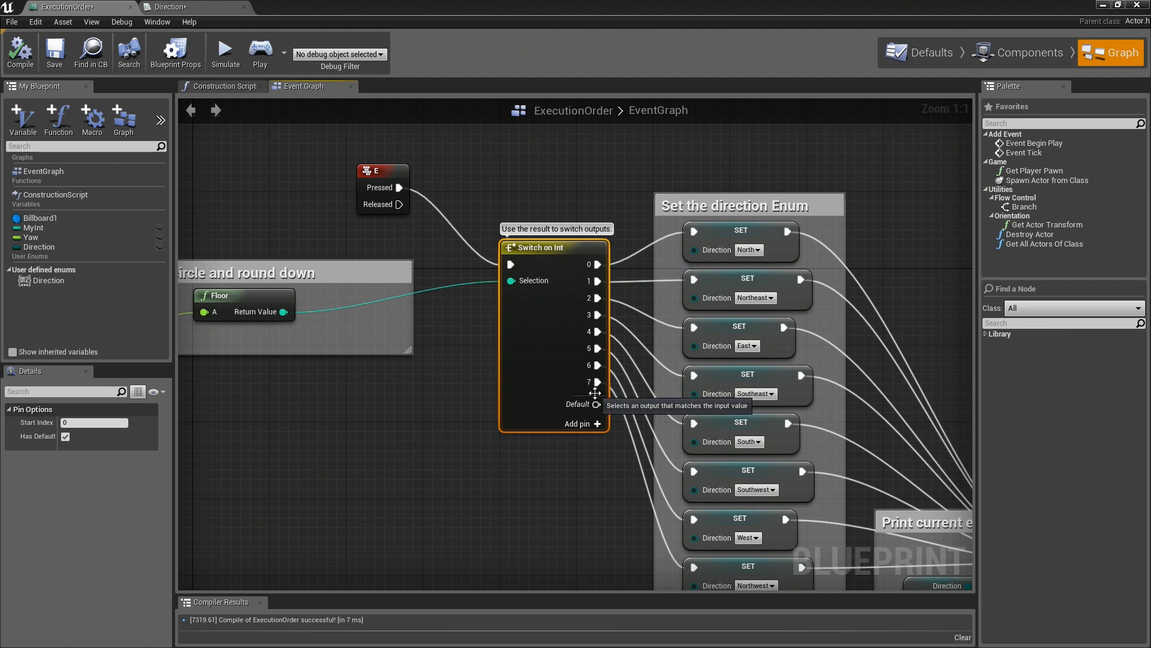
{"action": "mouse_move", "coordinate": [738, 232]}
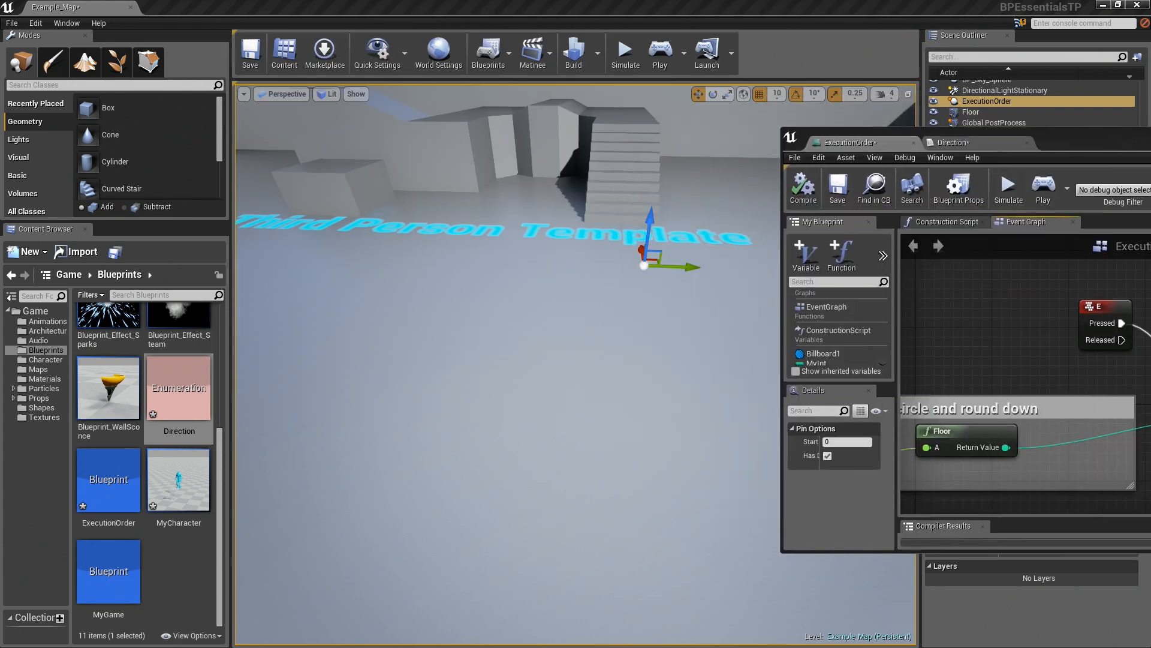
Step: View the Direction enum's eight compass values, then return to the ExecutionOrder graph
{"action": "left_click", "coordinate": [955, 143]}
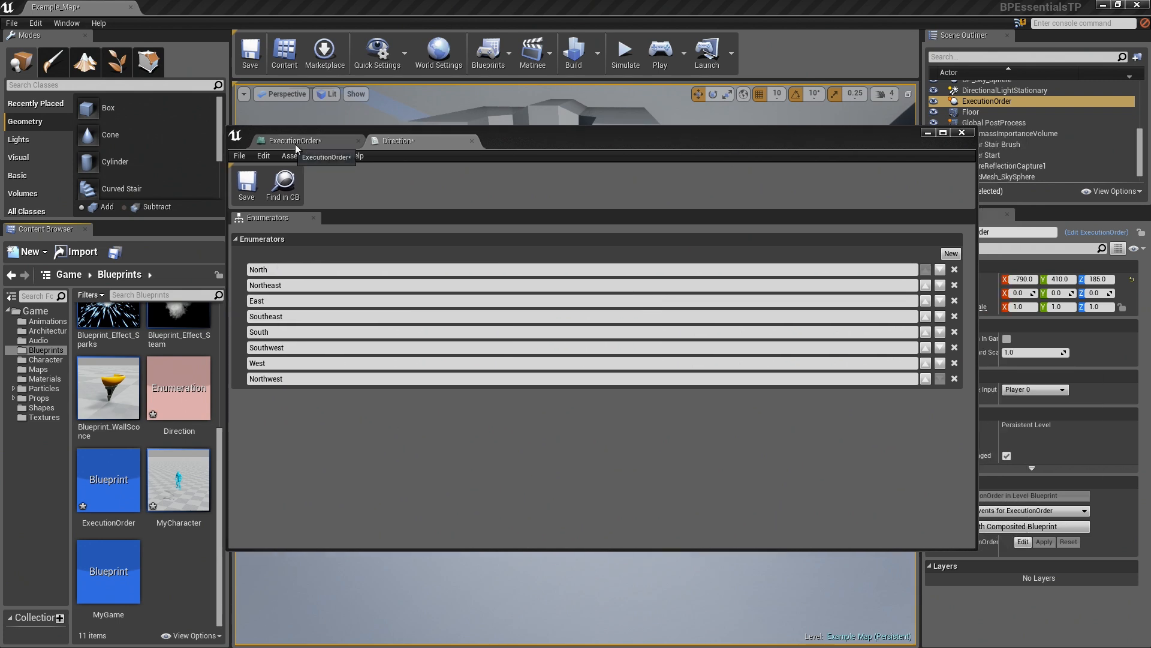
{"action": "left_click", "coordinate": [294, 140]}
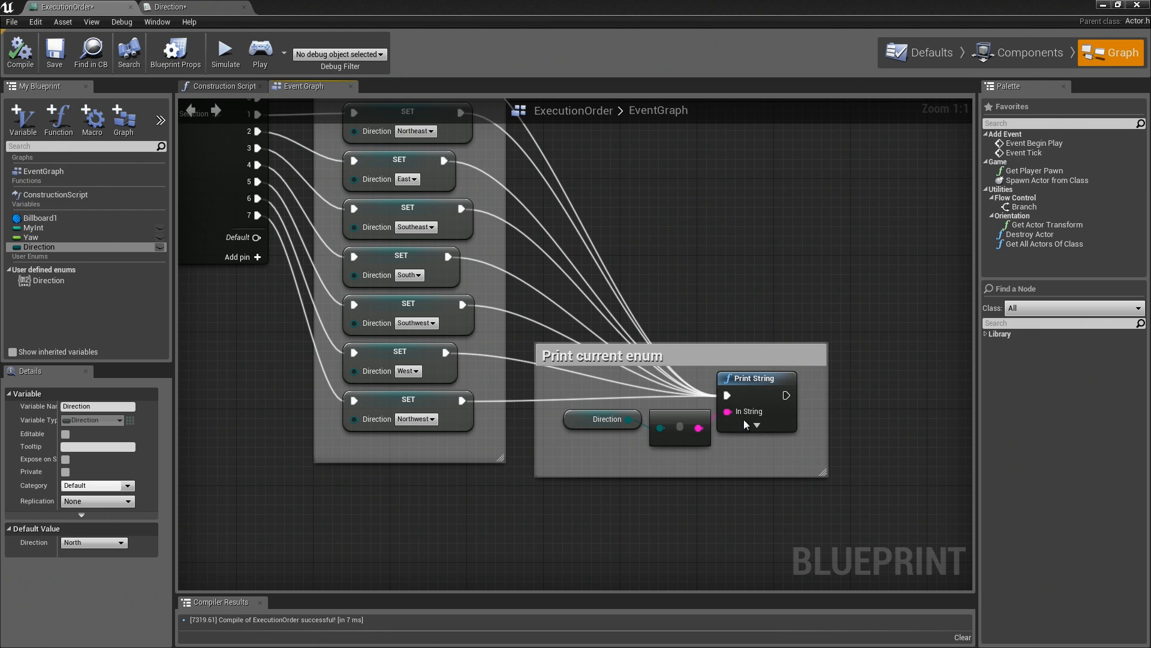
{"action": "mouse_move", "coordinate": [750, 417]}
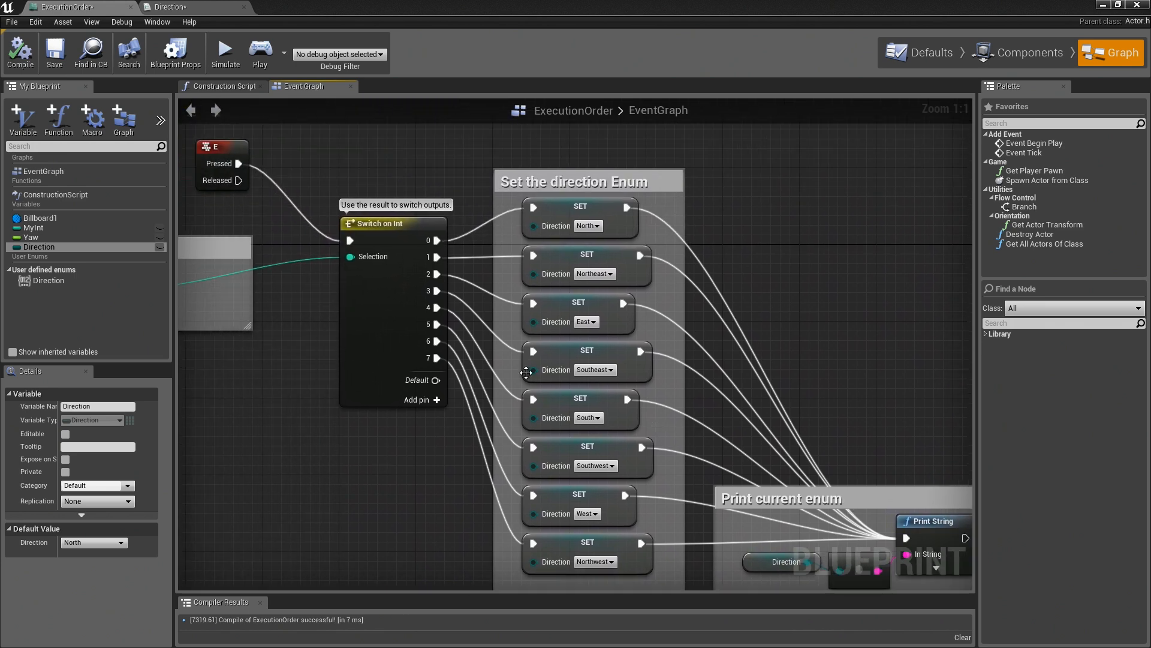
{"action": "scroll", "scroll_direction": "down", "scroll_amount": 3}
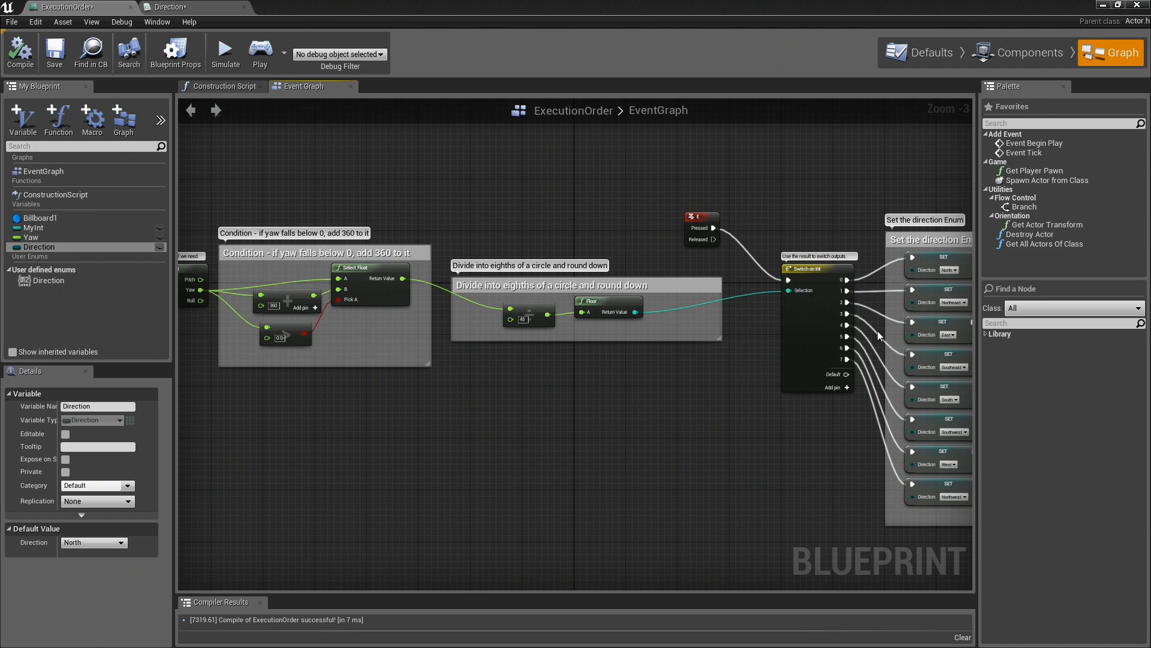
{"action": "scroll", "scroll_direction": "down", "scroll_amount": 3}
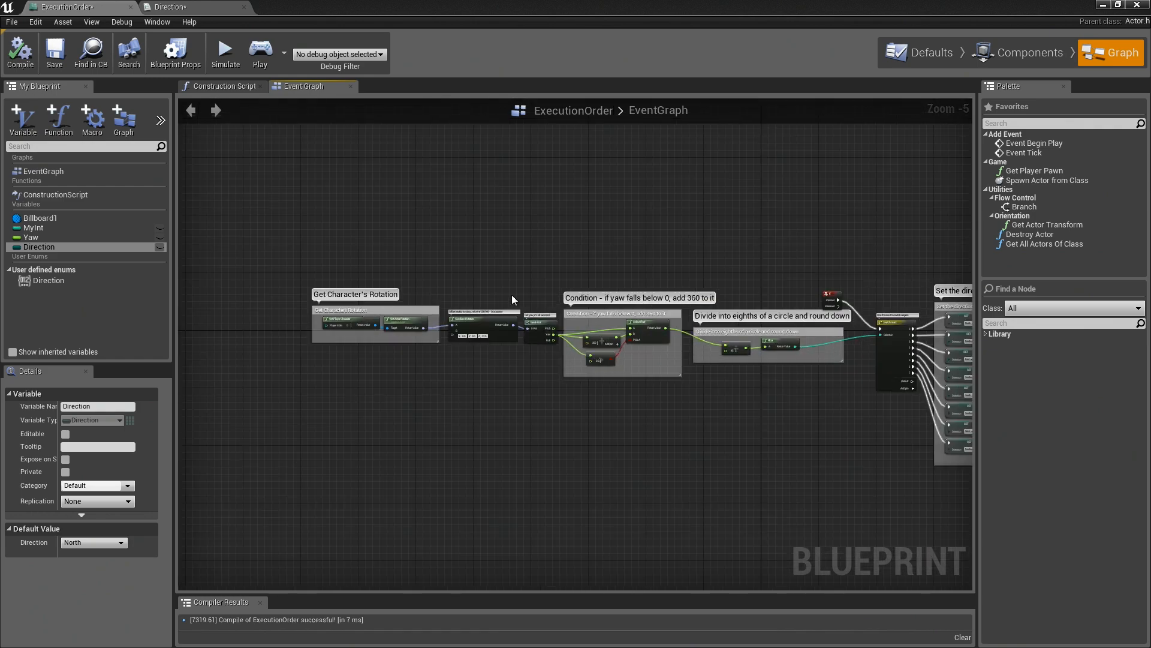
{"action": "mouse_move", "coordinate": [795, 423]}
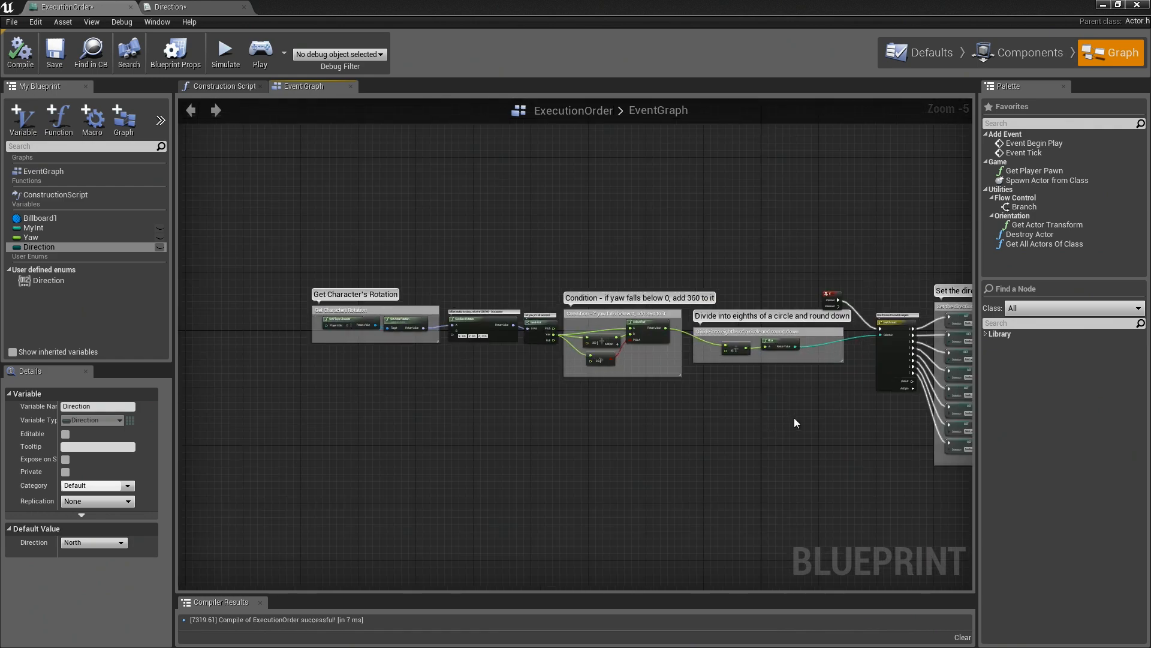
{"action": "scroll", "scroll_direction": "up", "scroll_amount": 3}
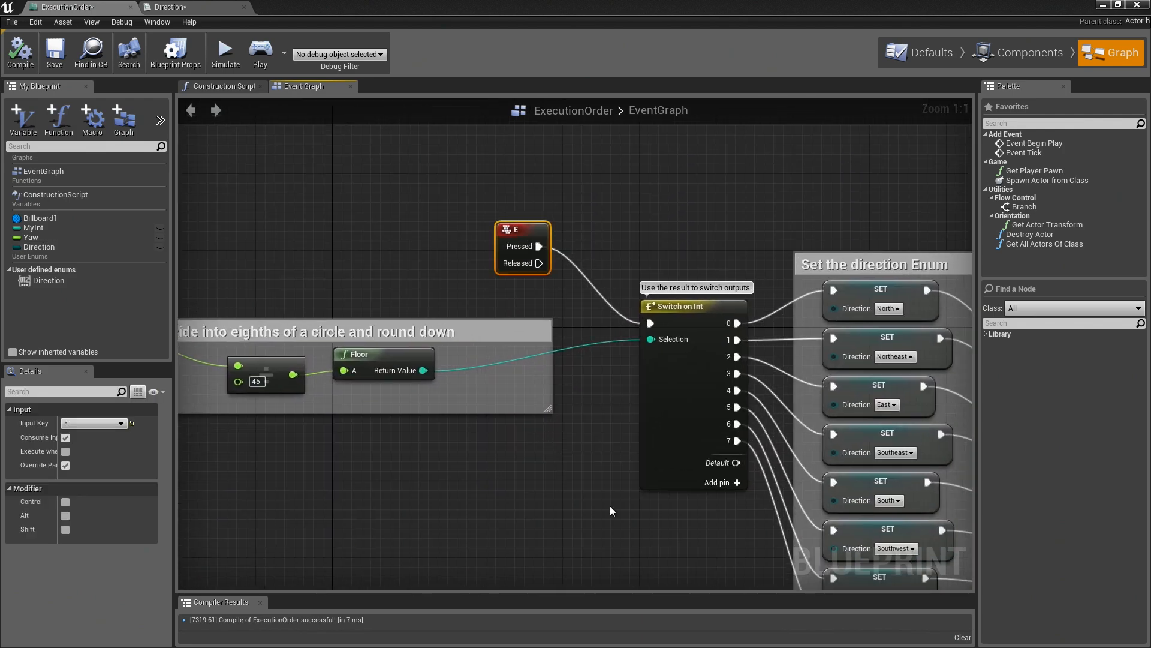
{"action": "mouse_move", "coordinate": [535, 230]}
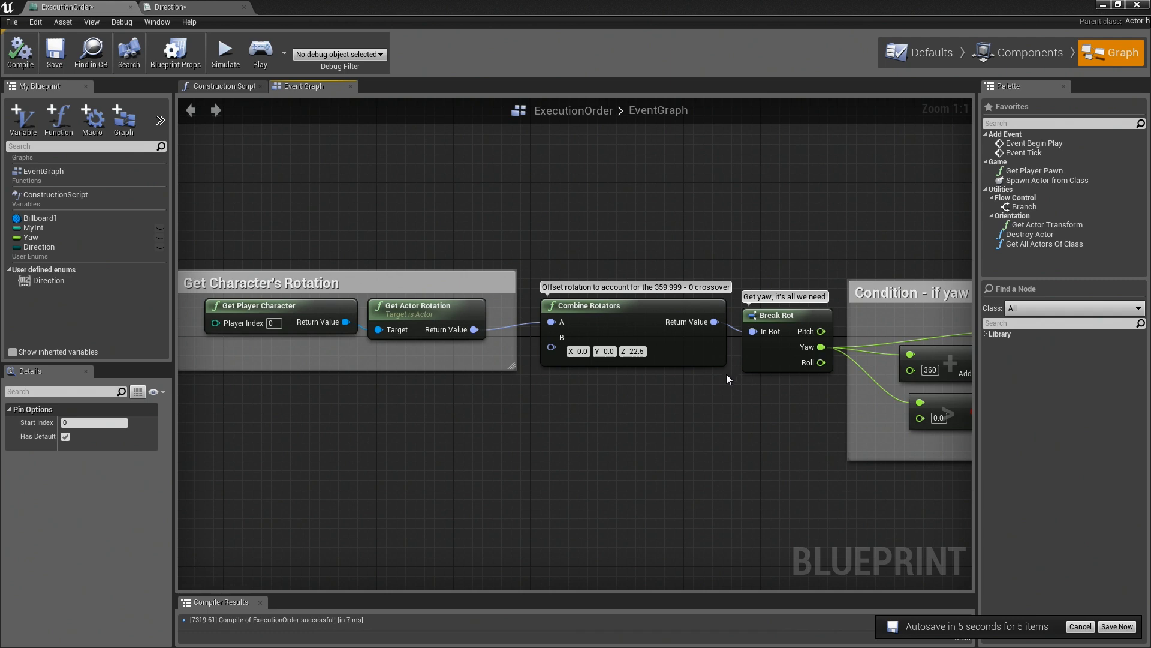
{"action": "scroll", "scroll_direction": "down", "scroll_amount": 3}
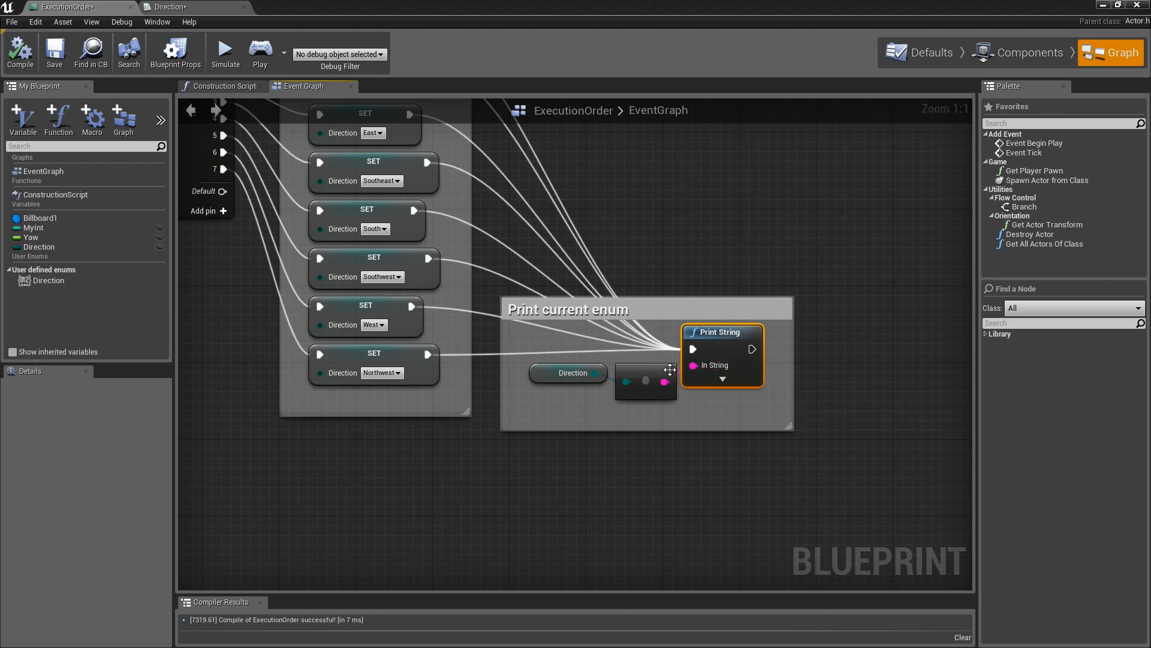
{"action": "left_click", "coordinate": [569, 373]}
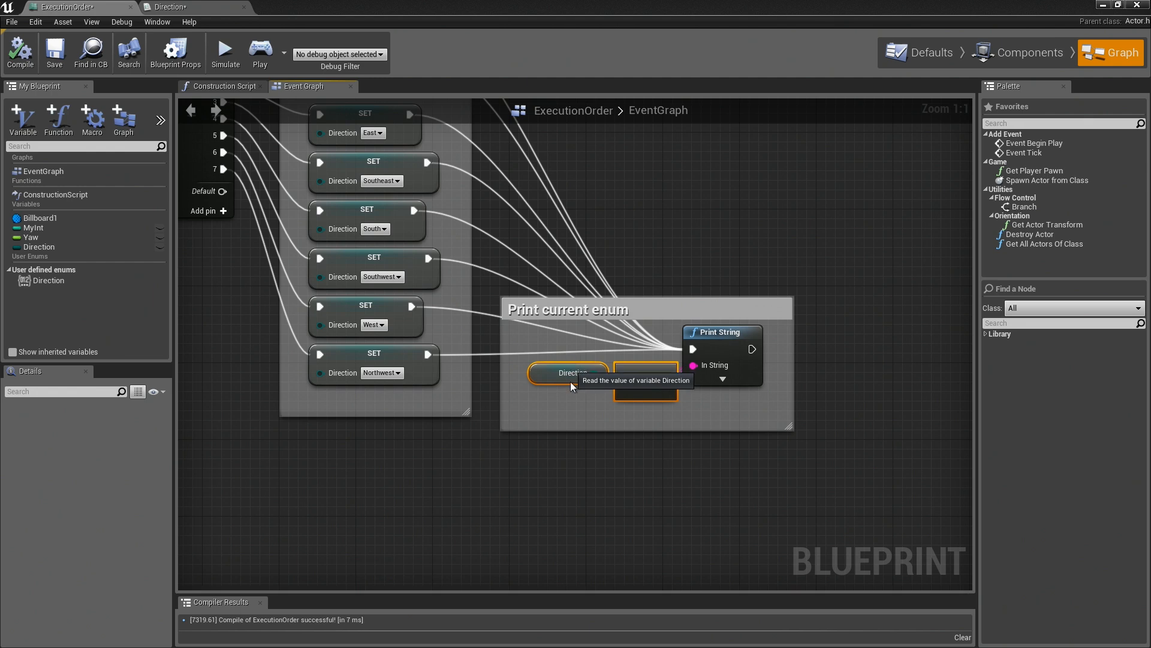
{"action": "mouse_move", "coordinate": [699, 437]}
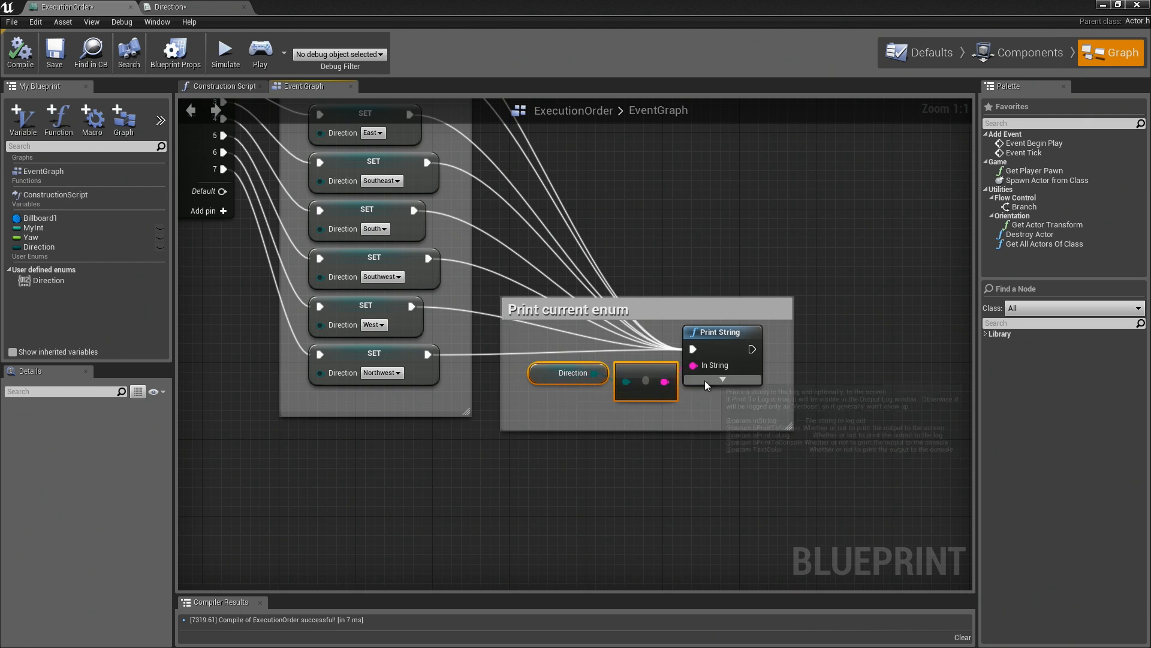
{"action": "mouse_move", "coordinate": [598, 466]}
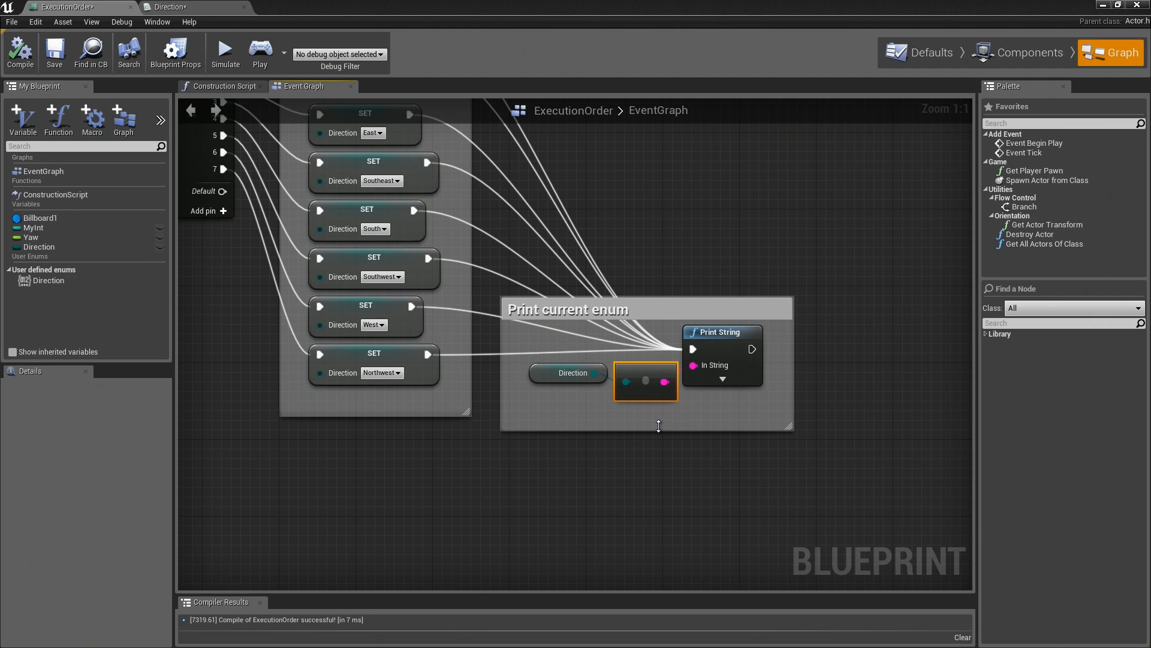
{"action": "mouse_move", "coordinate": [647, 377]}
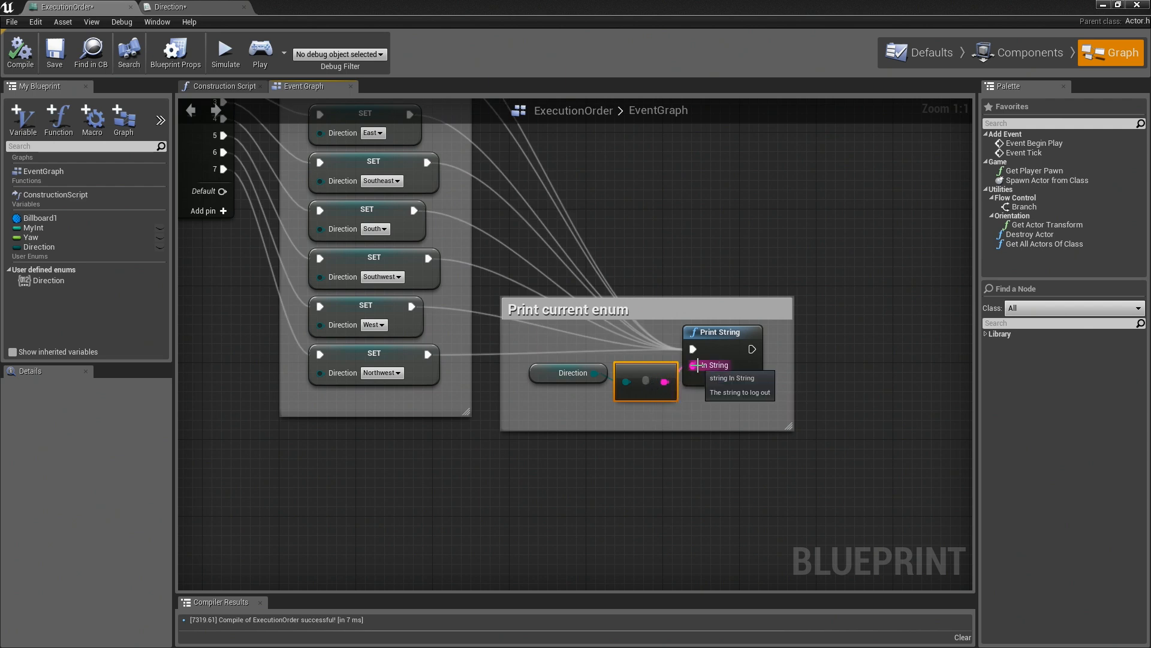
{"action": "mouse_move", "coordinate": [521, 15]}
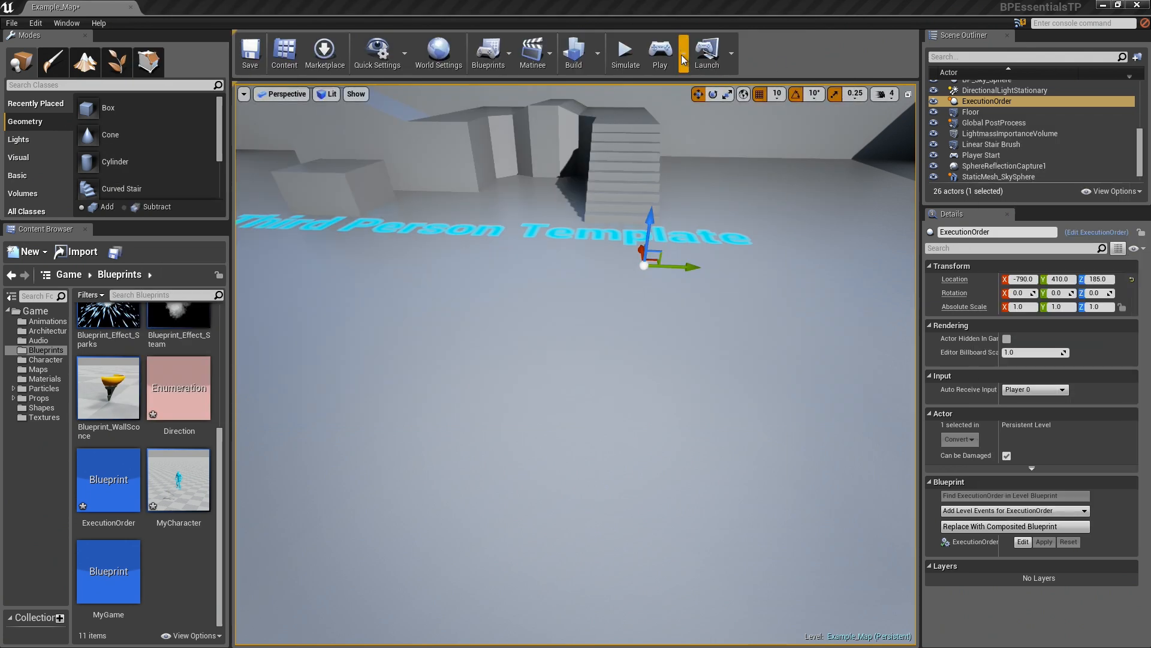
Step: Bring the Example_Map level editor window back to the front
{"action": "left_click", "coordinate": [657, 52]}
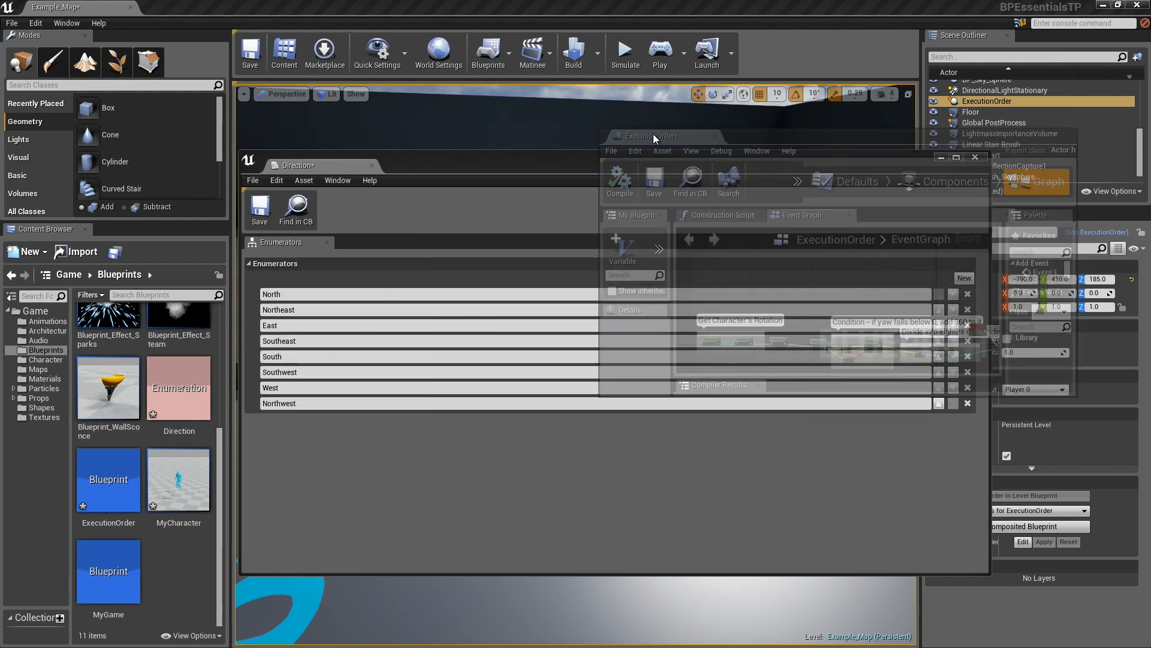
Step: Dock the ExecutionOrder Event Graph tab into the level editor's bottom panel
{"action": "left_click_drag", "start_coordinate": [650, 136], "coordinate": [562, 169]}
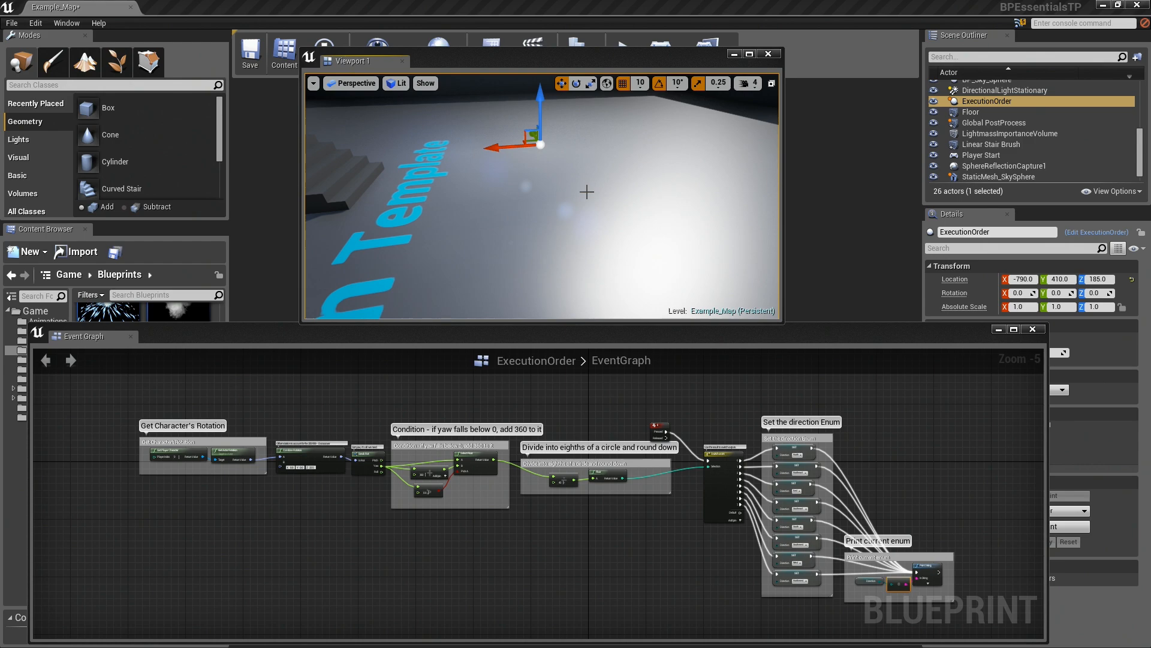
{"action": "left_click", "coordinate": [971, 112]}
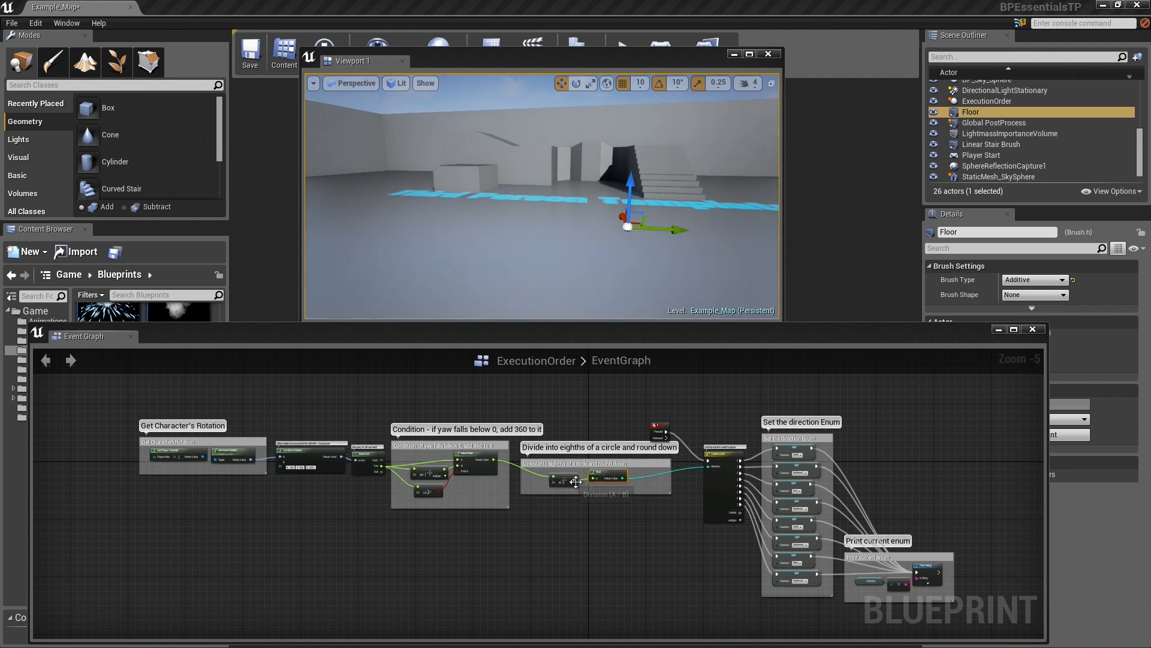
{"action": "mouse_move", "coordinate": [145, 485]}
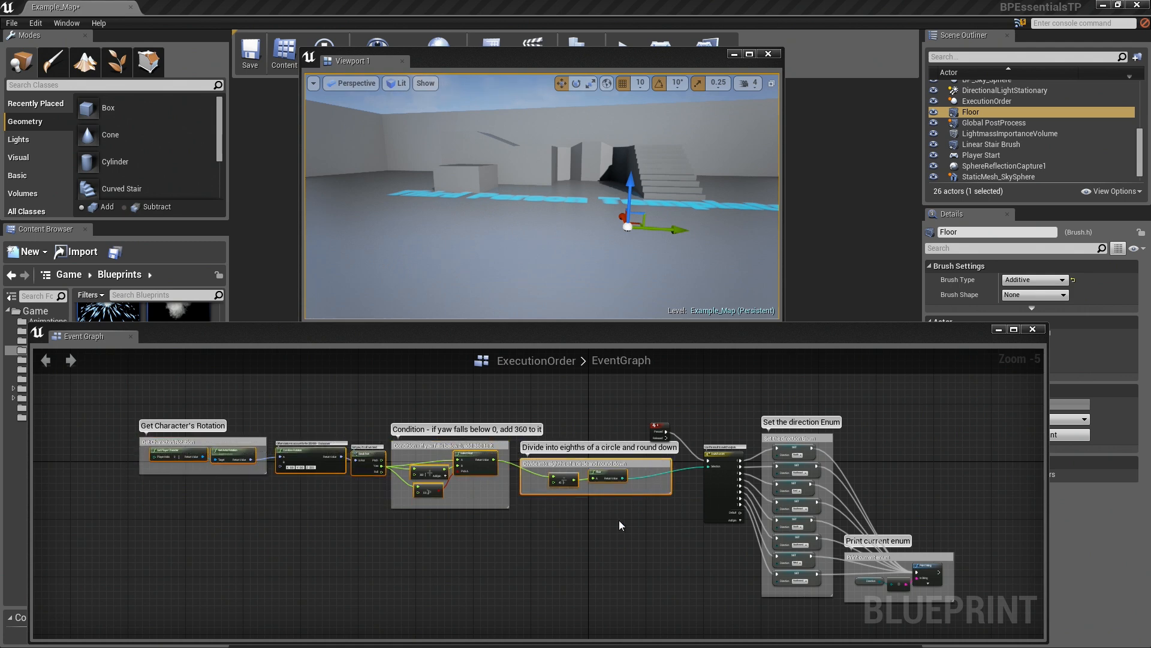
{"action": "mouse_move", "coordinate": [483, 480]}
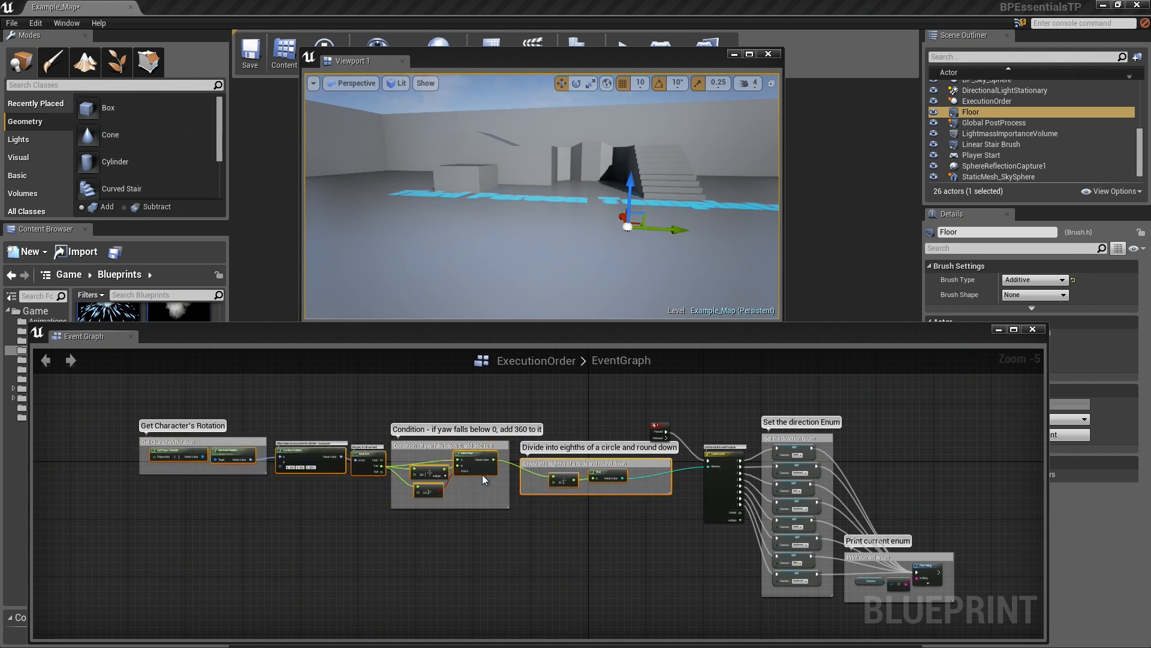